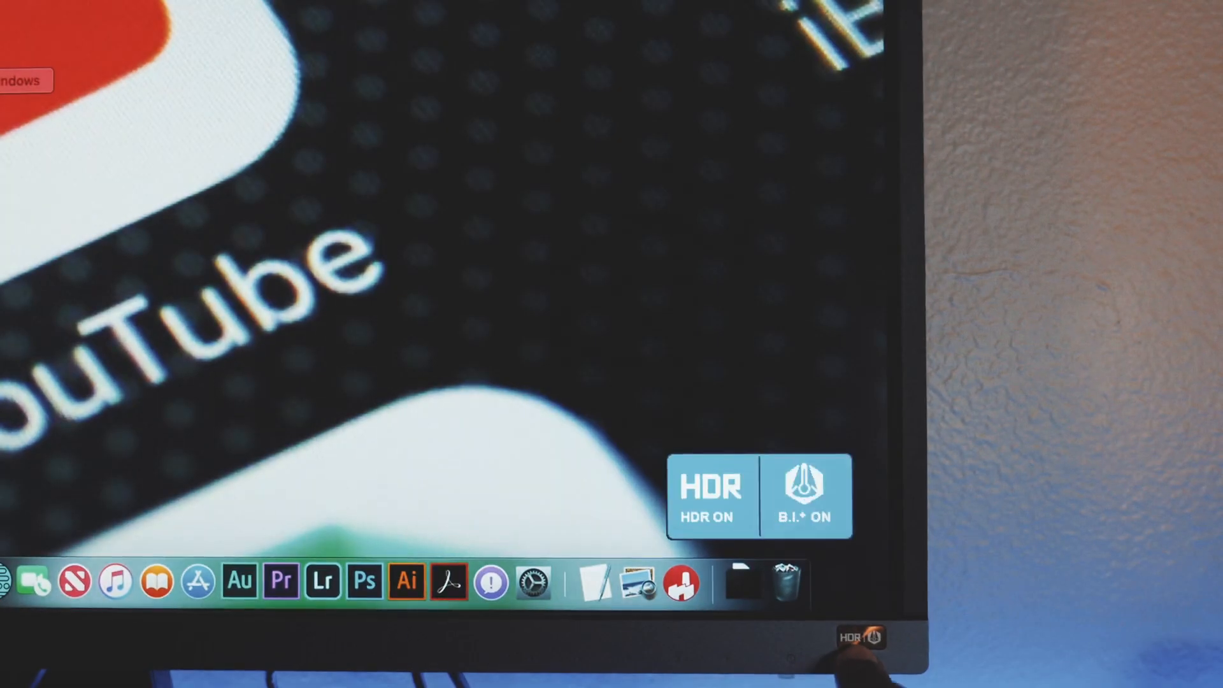
Enable HDR with the bezel hotkey so the notice reports HDR ON and B.I.+ ON.
click(862, 637)
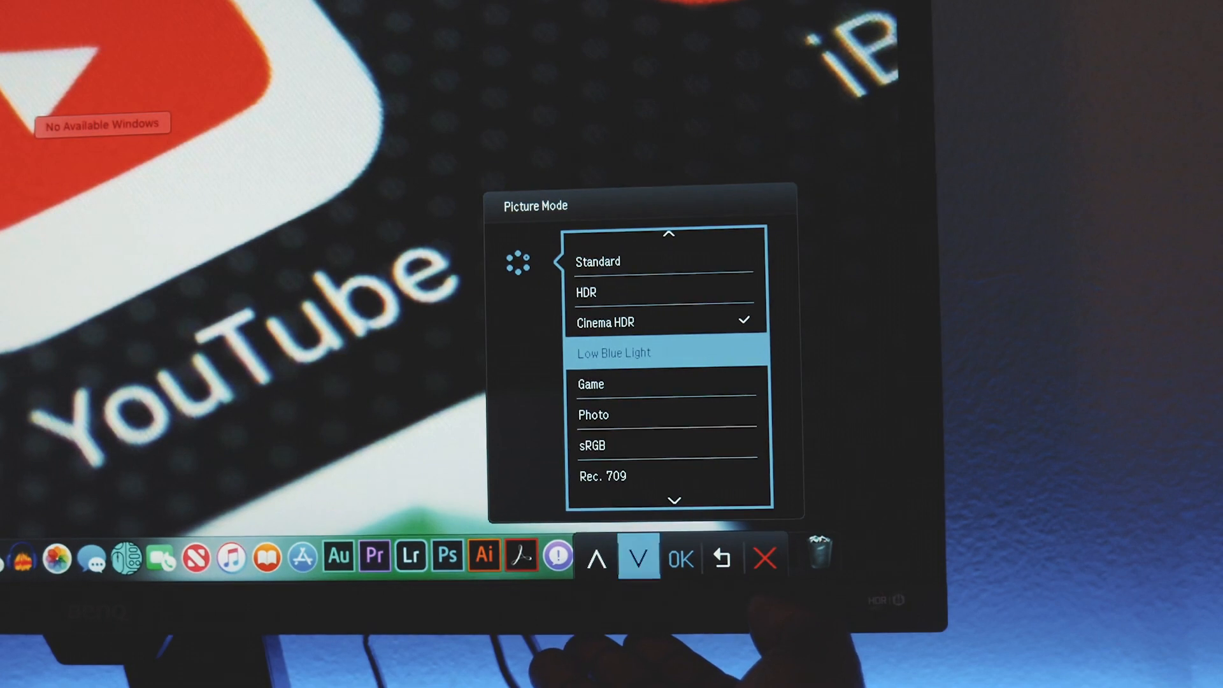
Move down the Picture Mode list to its second page showing Eco, M-book and User.
click(639, 558)
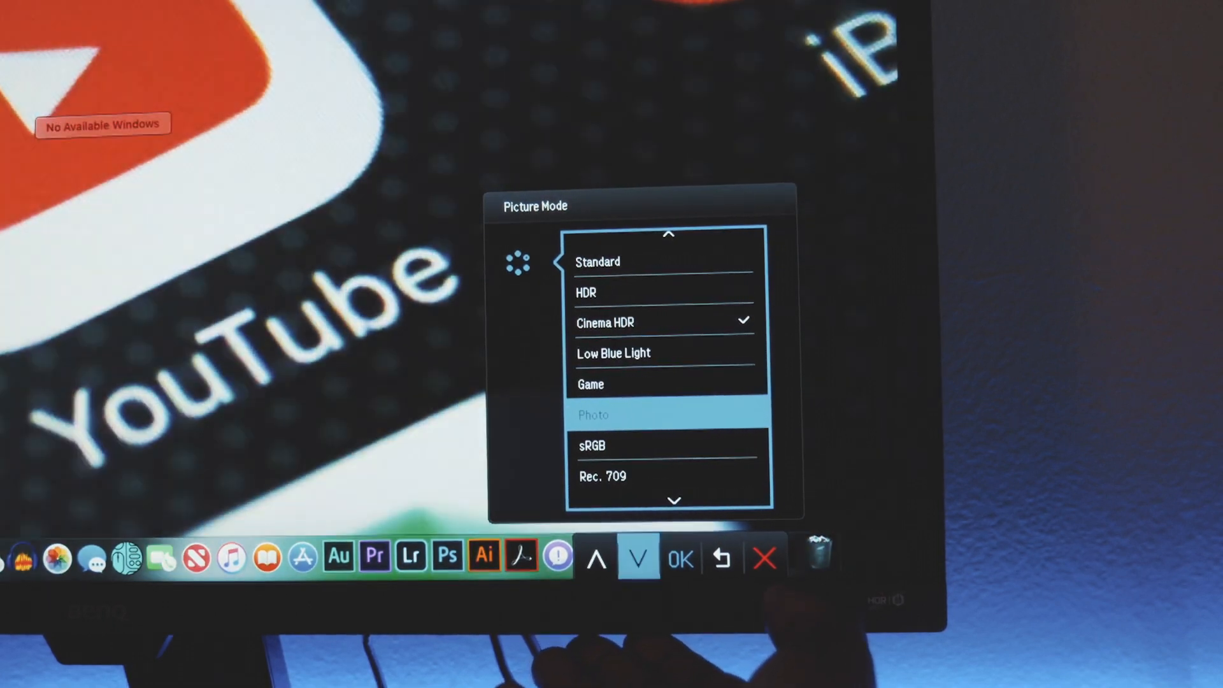
click(638, 558)
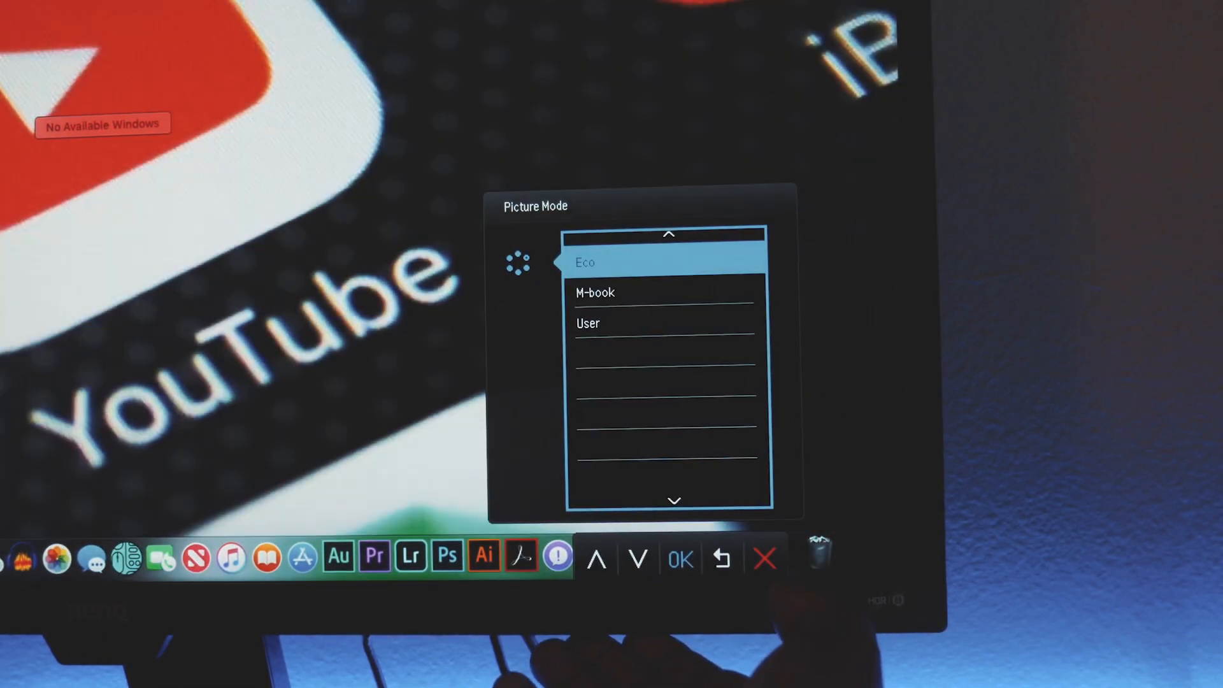